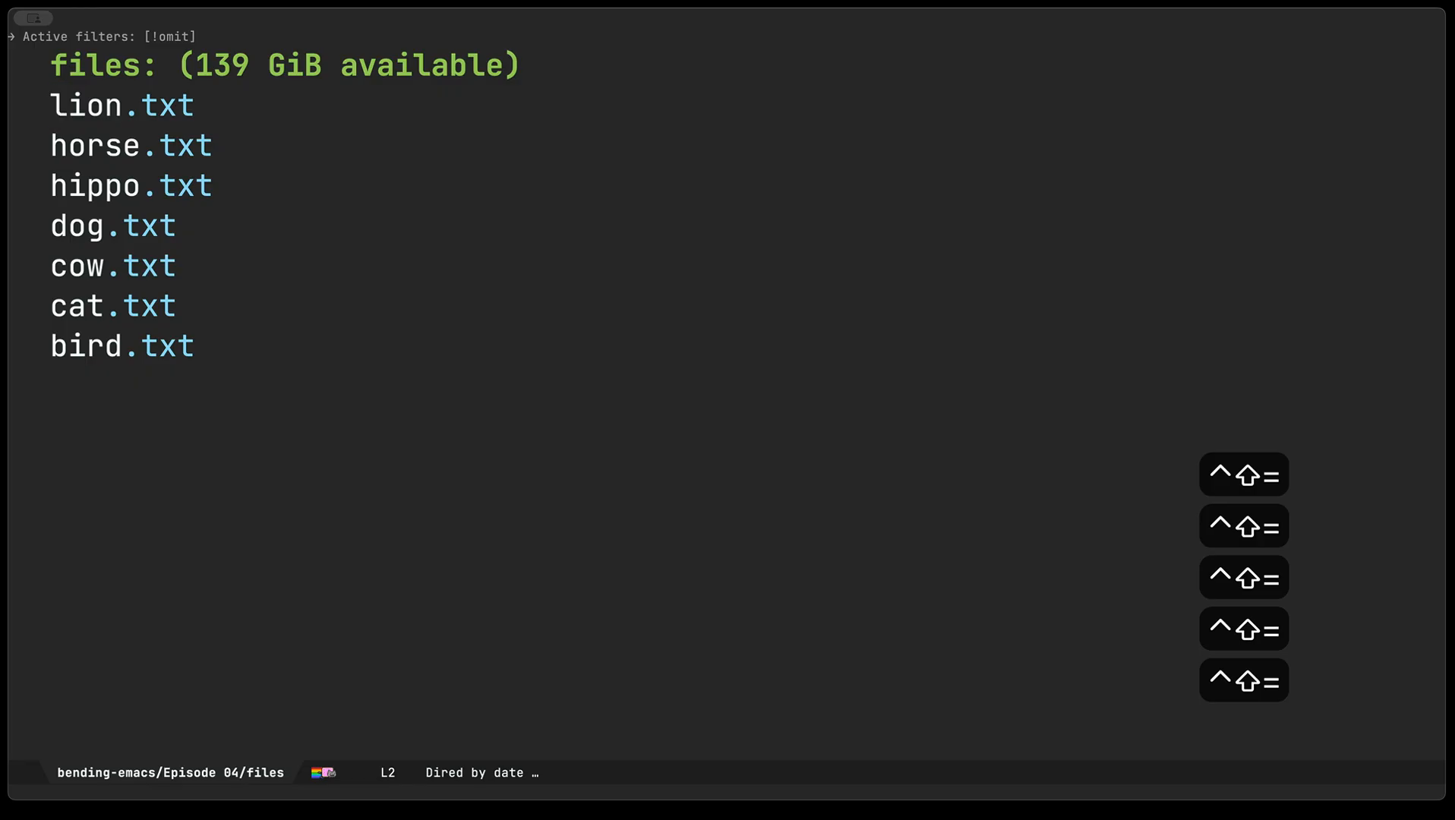
Step: Make the seven animal file names editable in wdired and try a 'happy-' prefix, then undo it
{"action": "key", "text": "("}
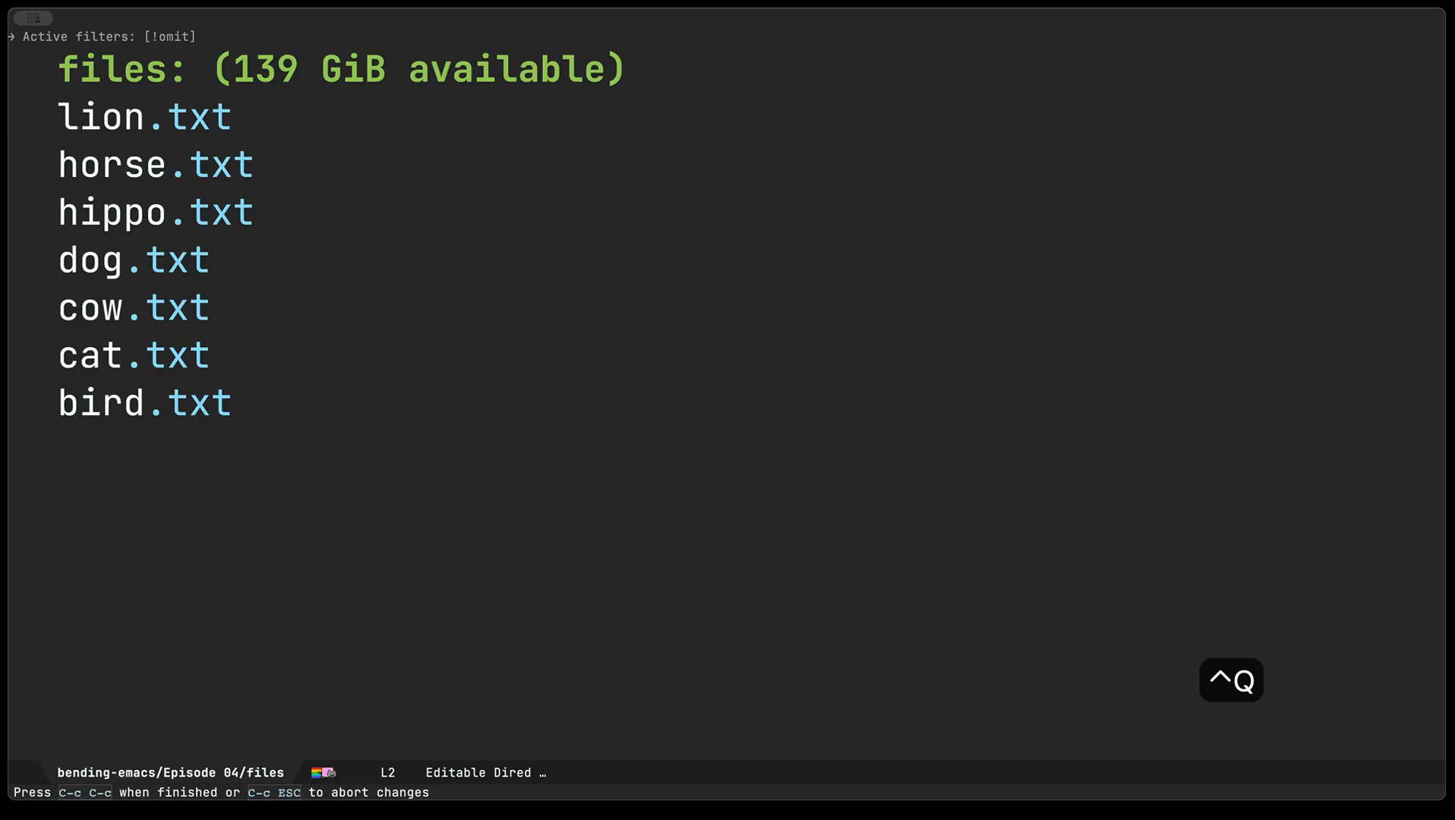
{"action": "type", "text": "h"}
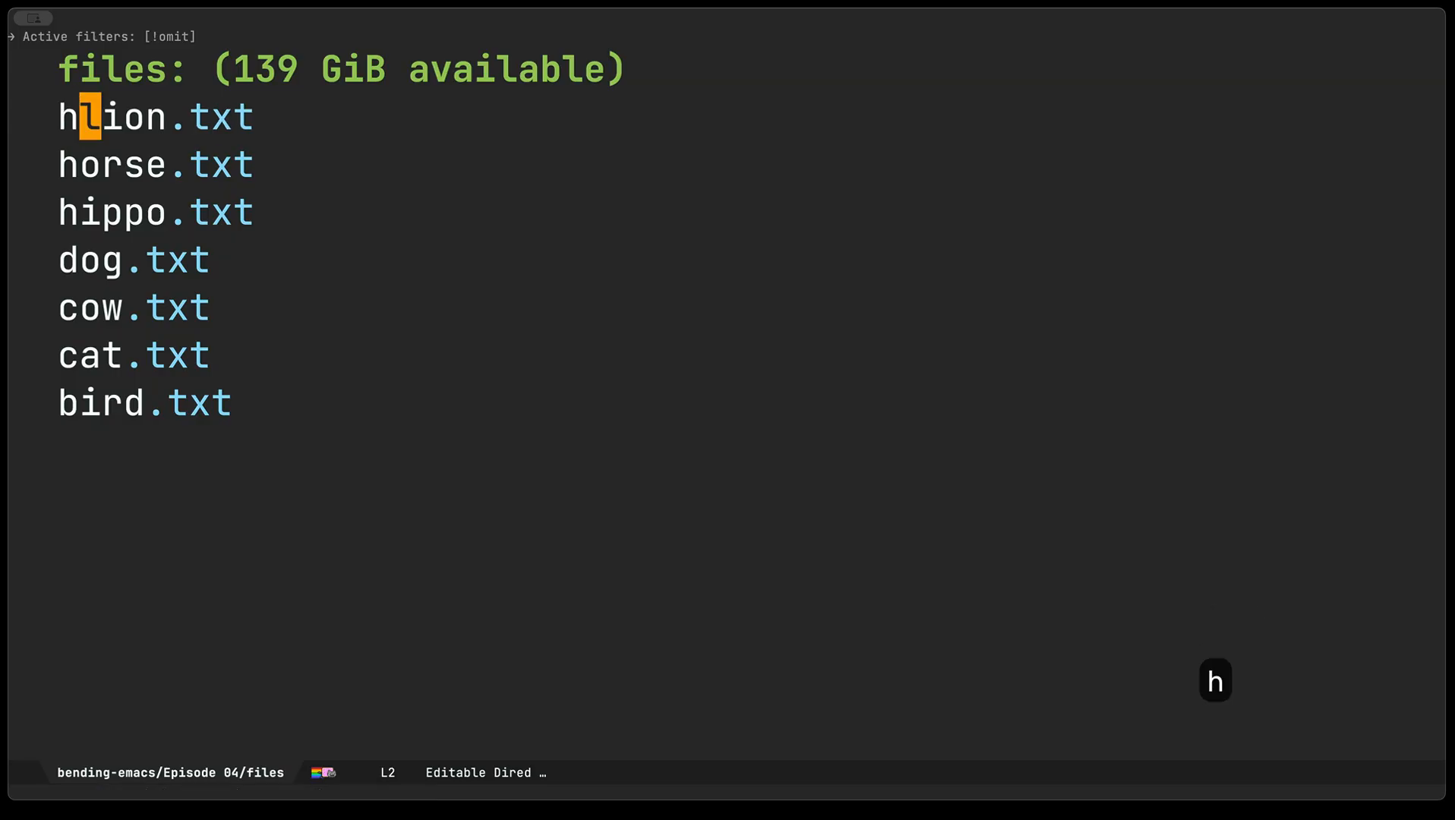
{"action": "type", "text": "happy-"}
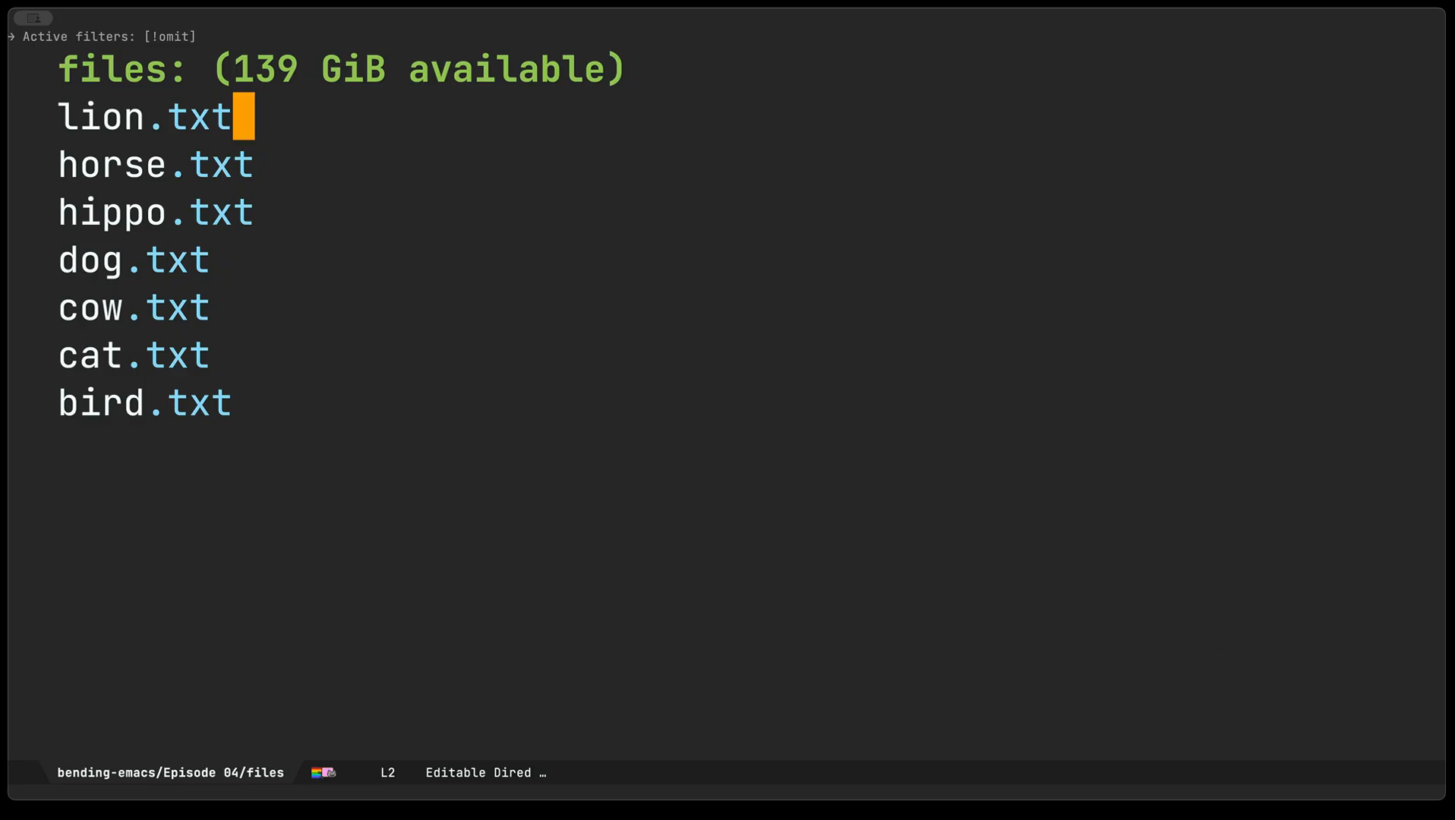
Step: Rename all seven files to 'animal-' plus incrementing numbers 0–6 using multiple cursors, then commit
{"action": "key", "text": "ctrl+space"}
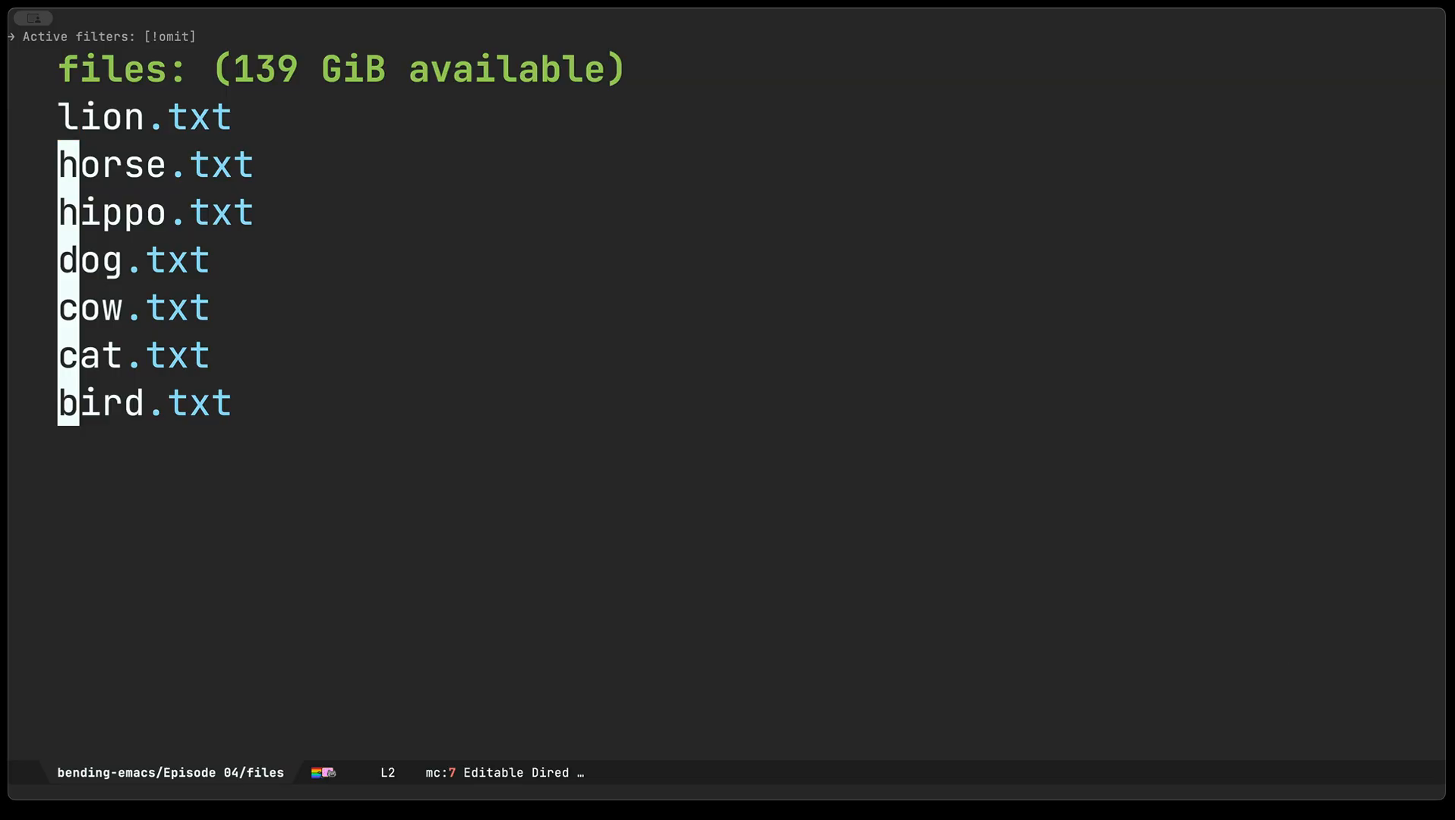
{"action": "type", "text": "happy-"}
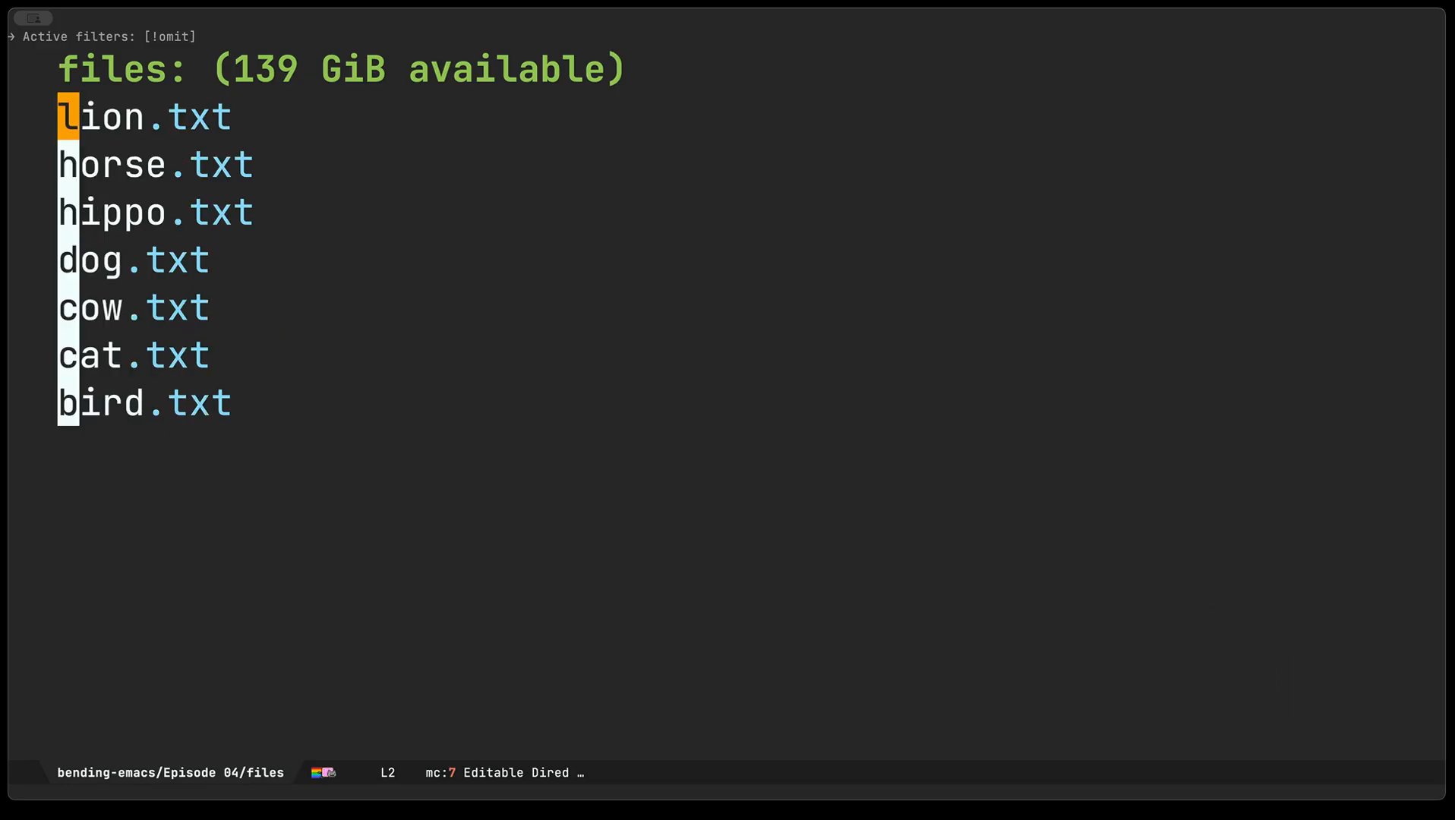
{"action": "type", "text": "anim"}
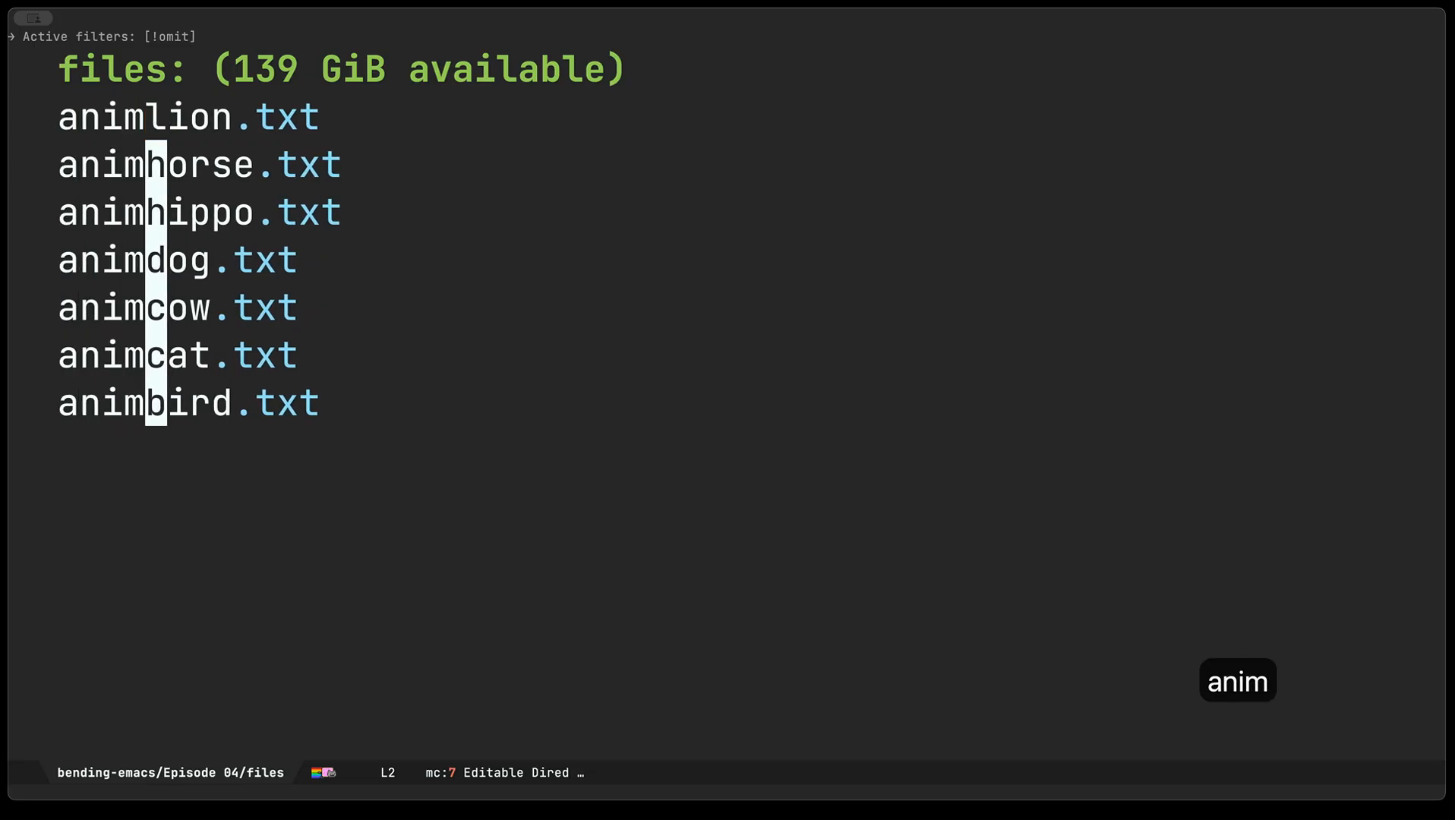
{"action": "type", "text": "al-0"}
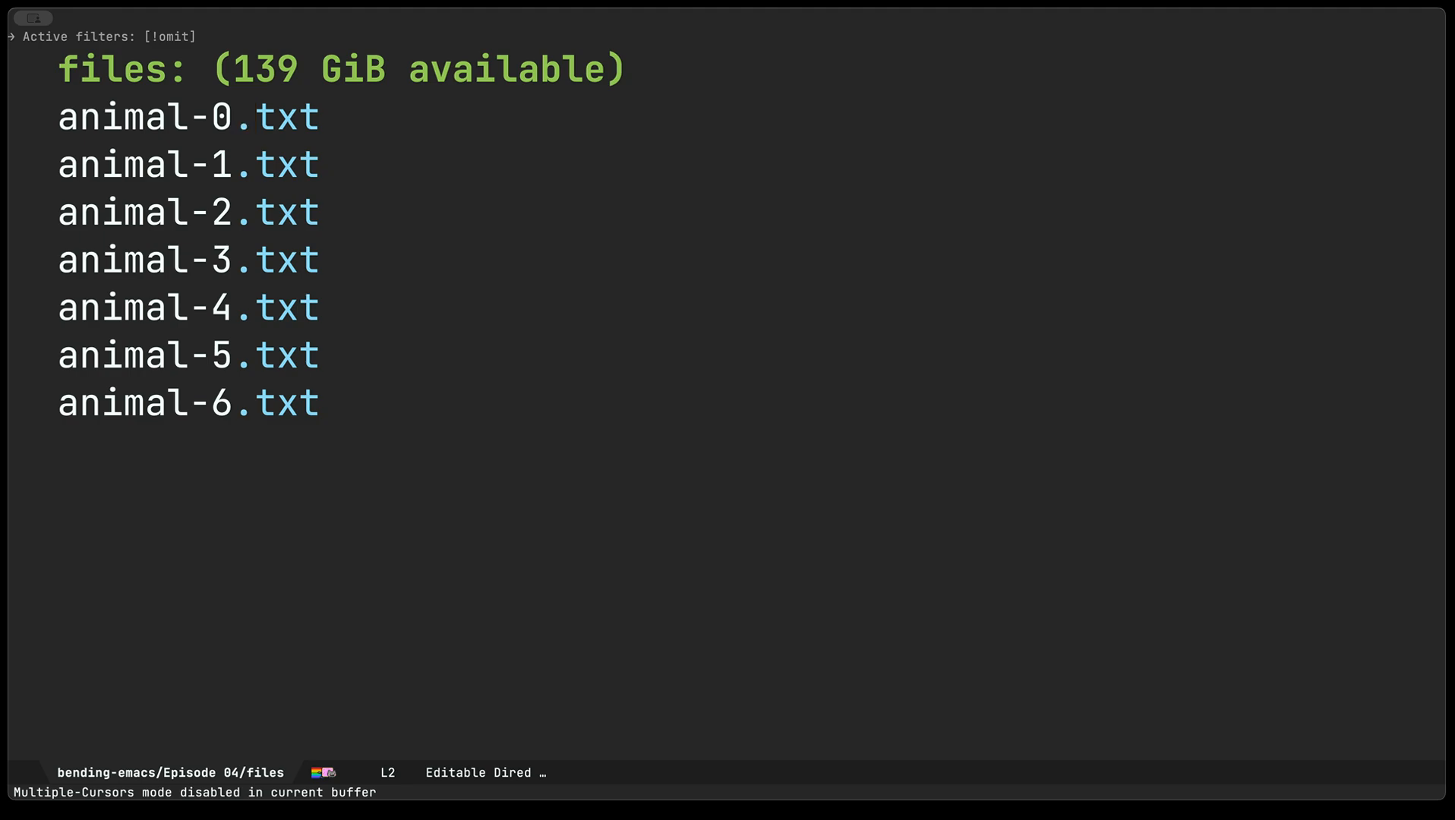
{"action": "key", "text": "ctrl+c"}
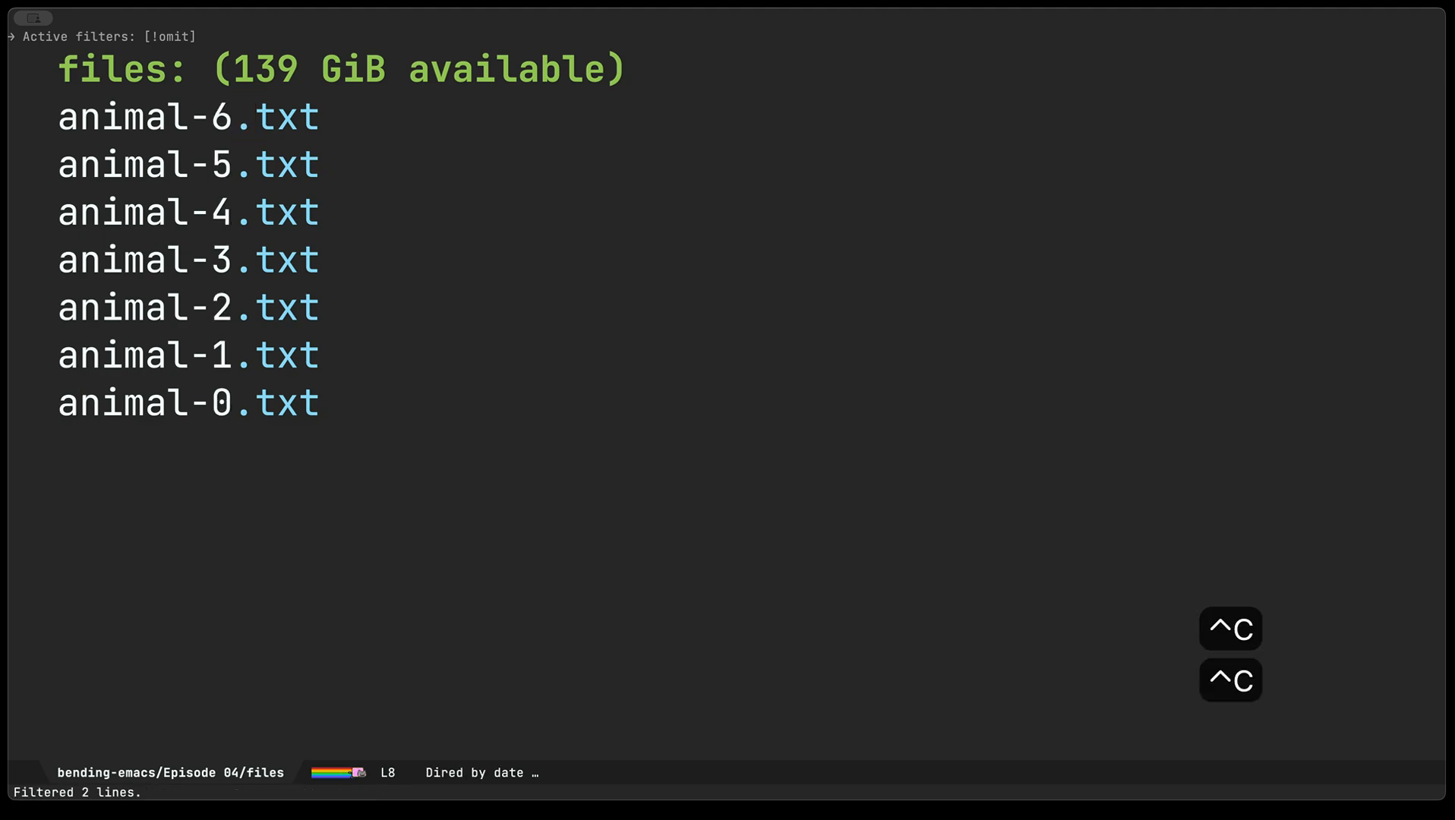
{"action": "key", "text": "ctrl+c"}
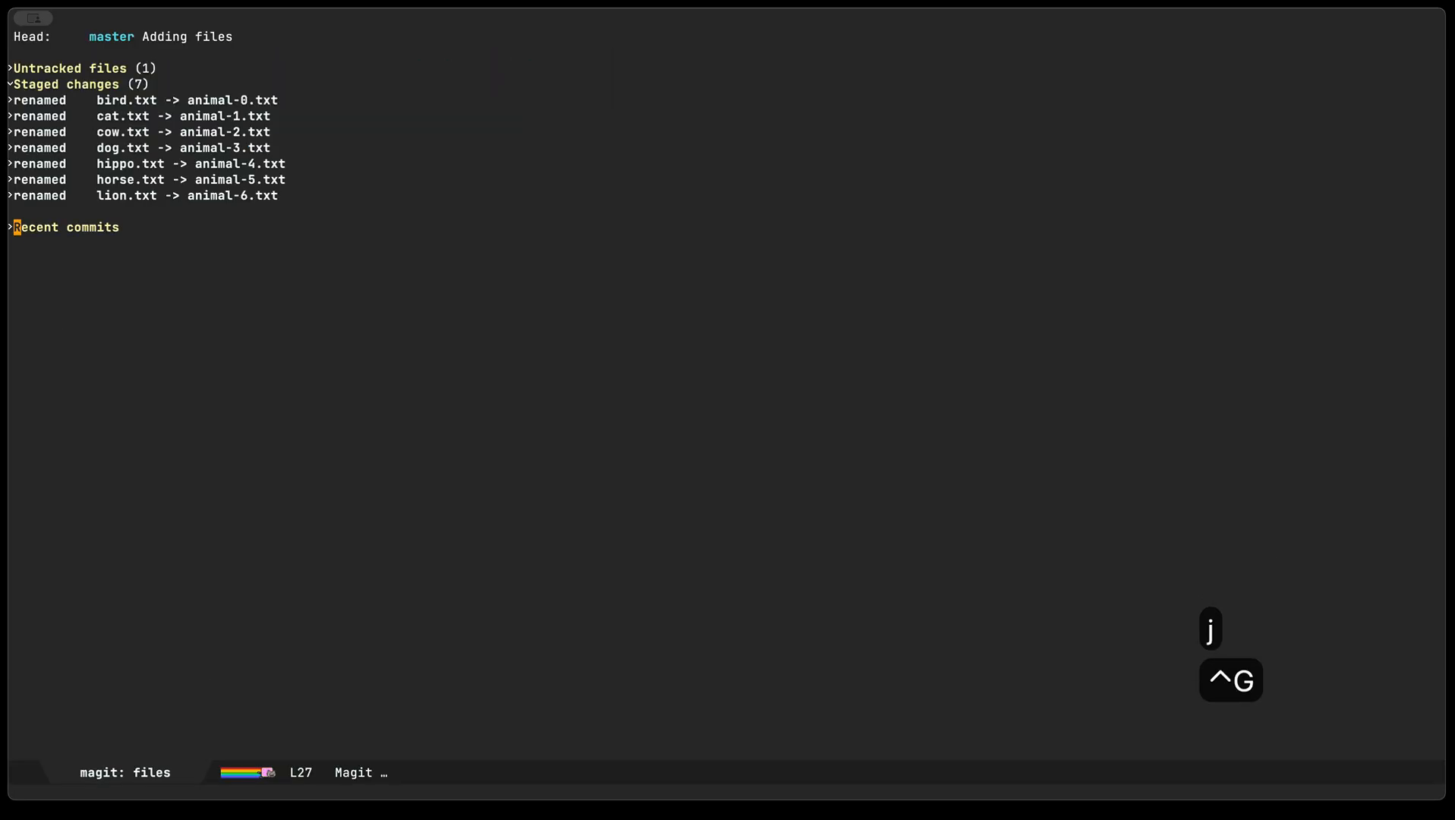
Step: Undo the seven staged renames in Magit status, confirming with y
{"action": "key", "text": "ctrl+shift+="}
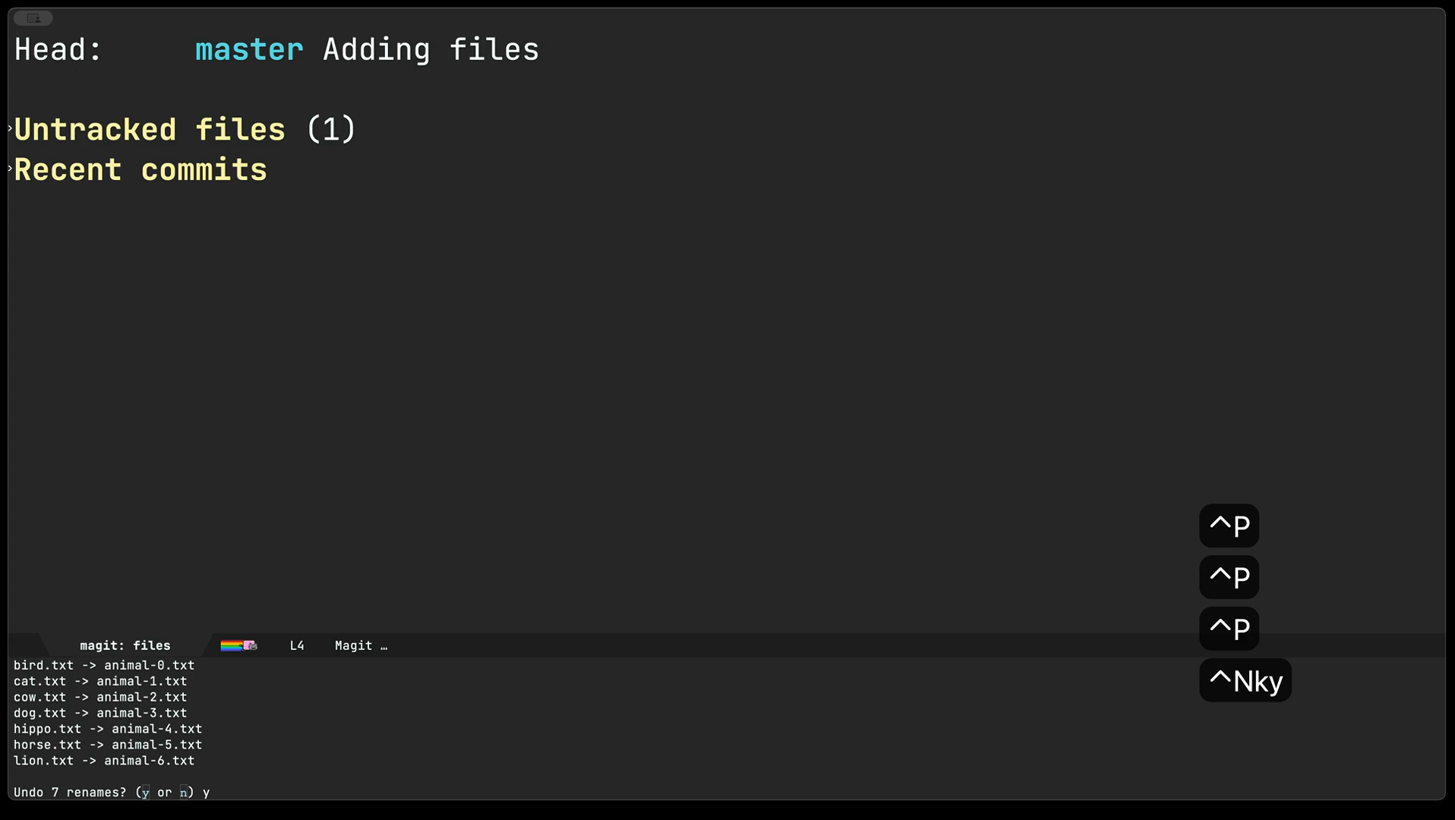
{"action": "key", "text": "y"}
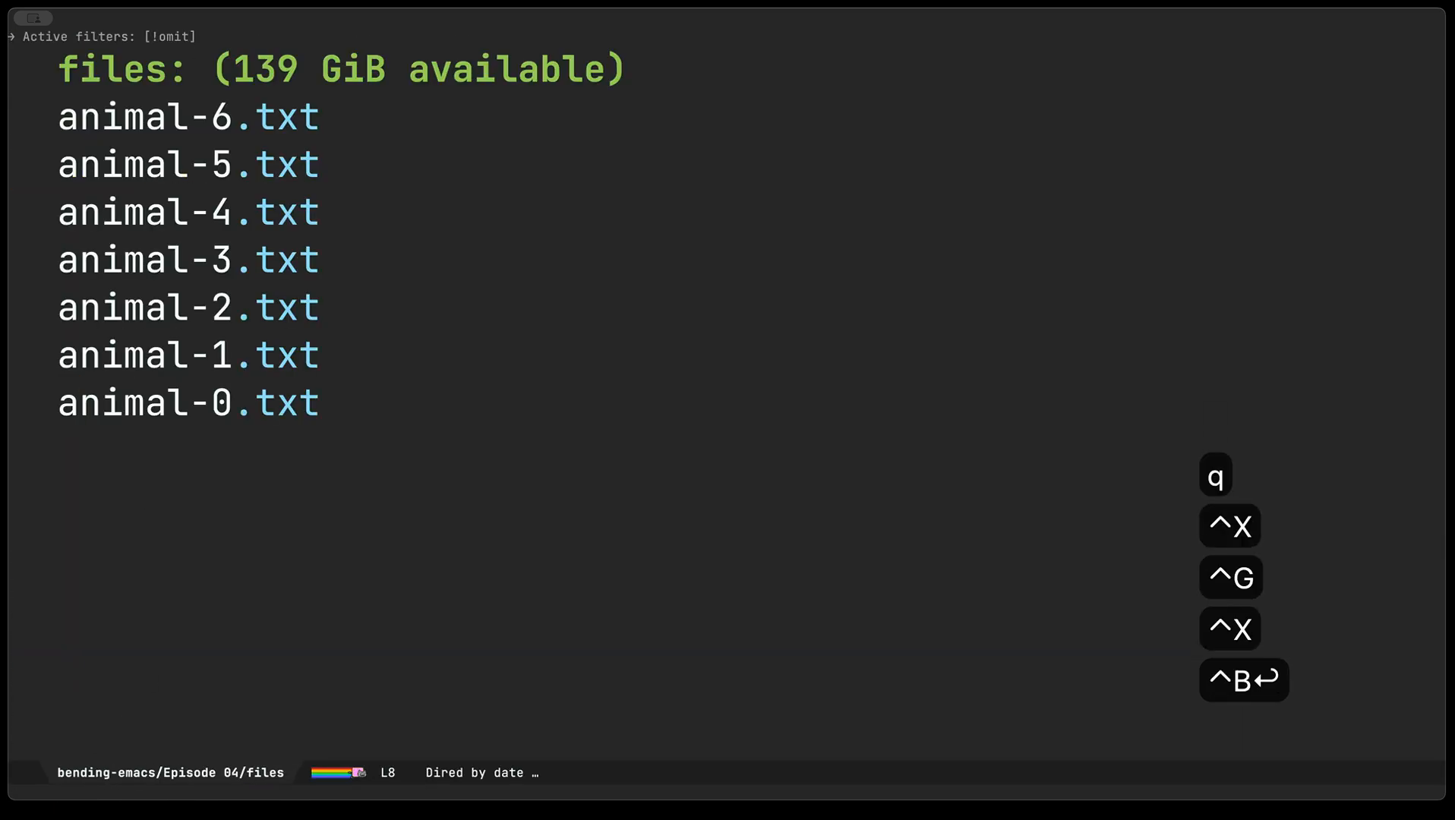
Step: Record a keyboard macro that renames lion.txt to animal-0.txt using the macro counter
{"action": "key", "text": "g"}
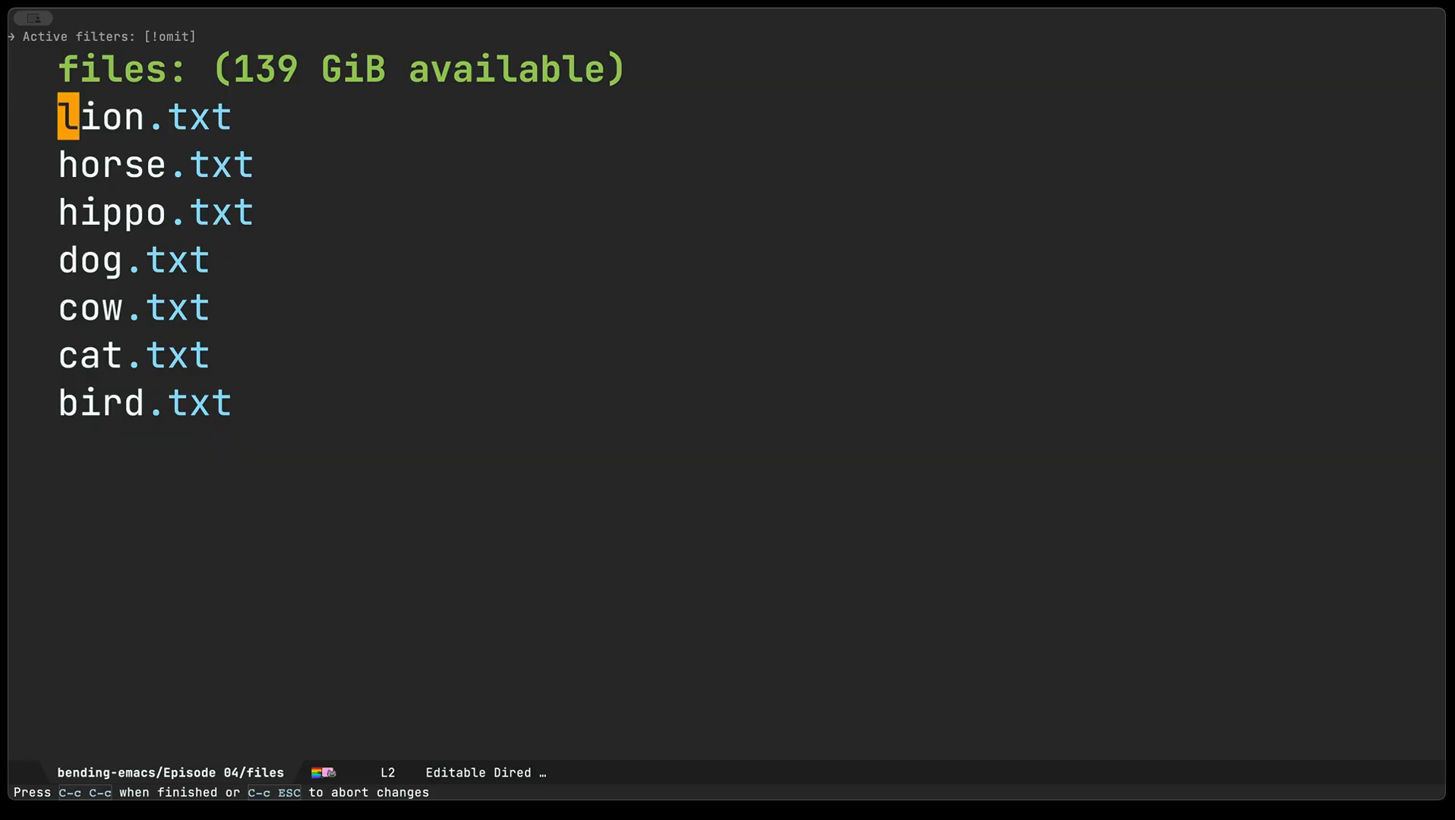
{"action": "key", "text": "ctrl+x"}
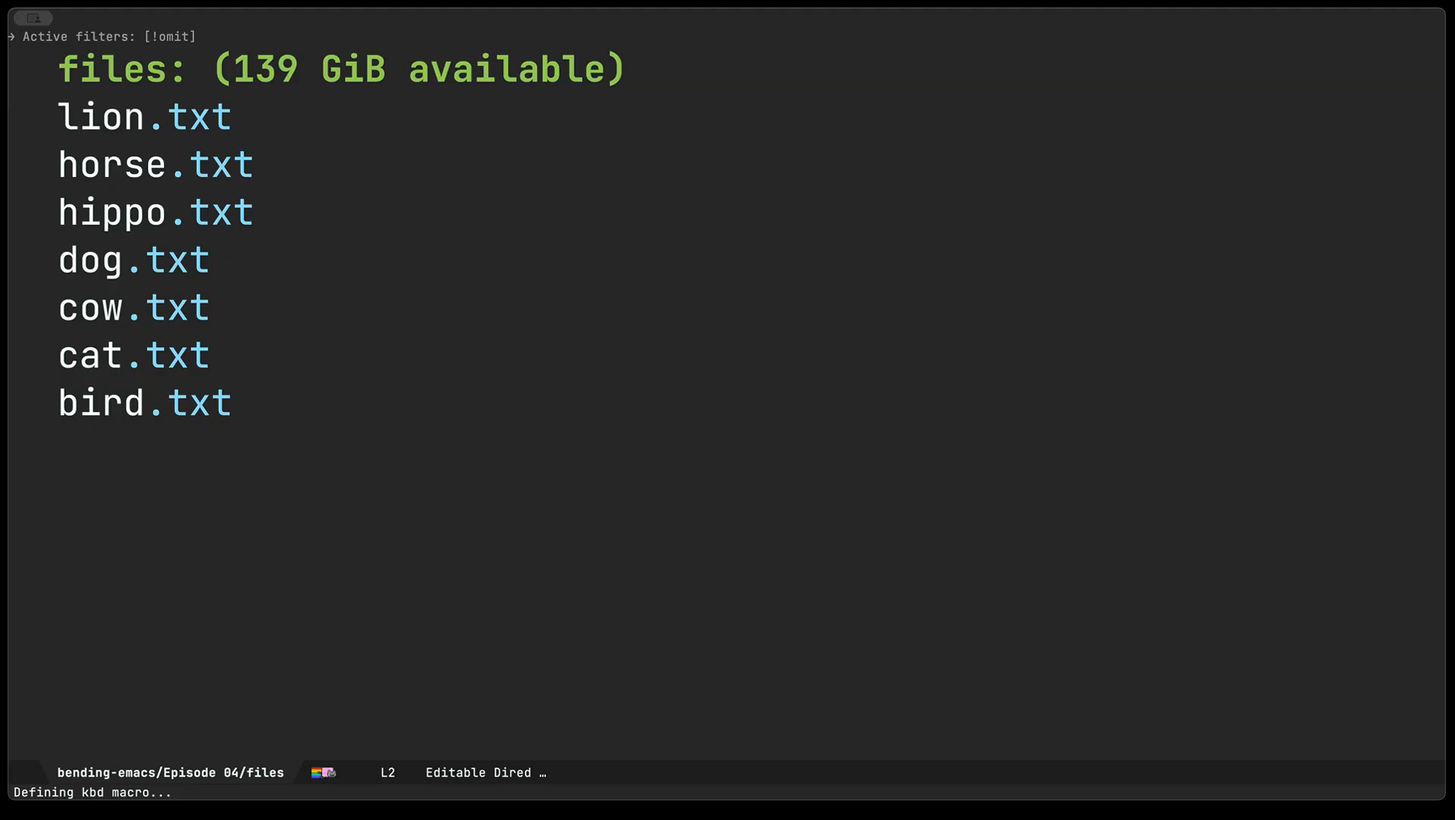
{"action": "type", "text": "animal"}
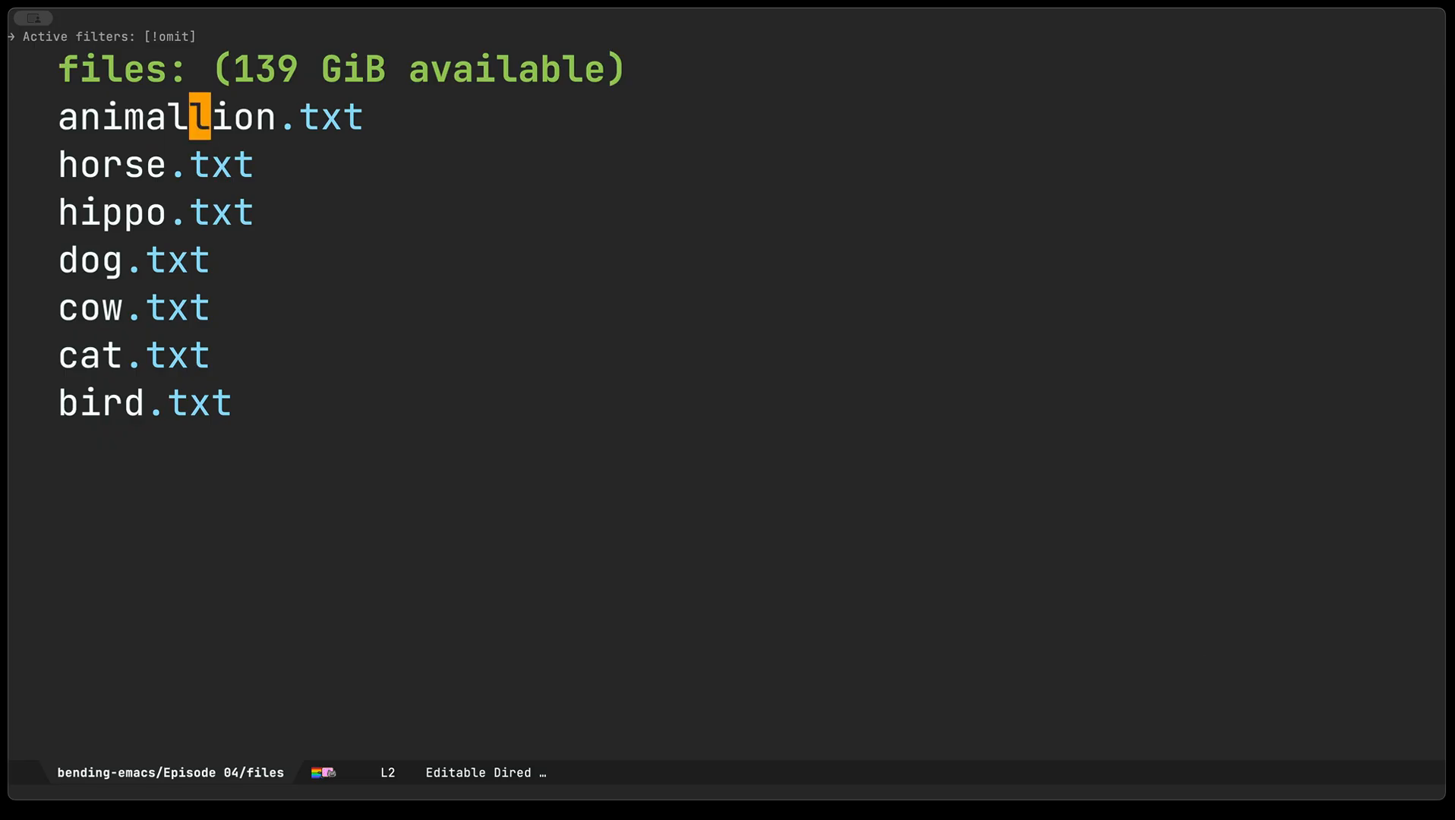
{"action": "type", "text": "-"}
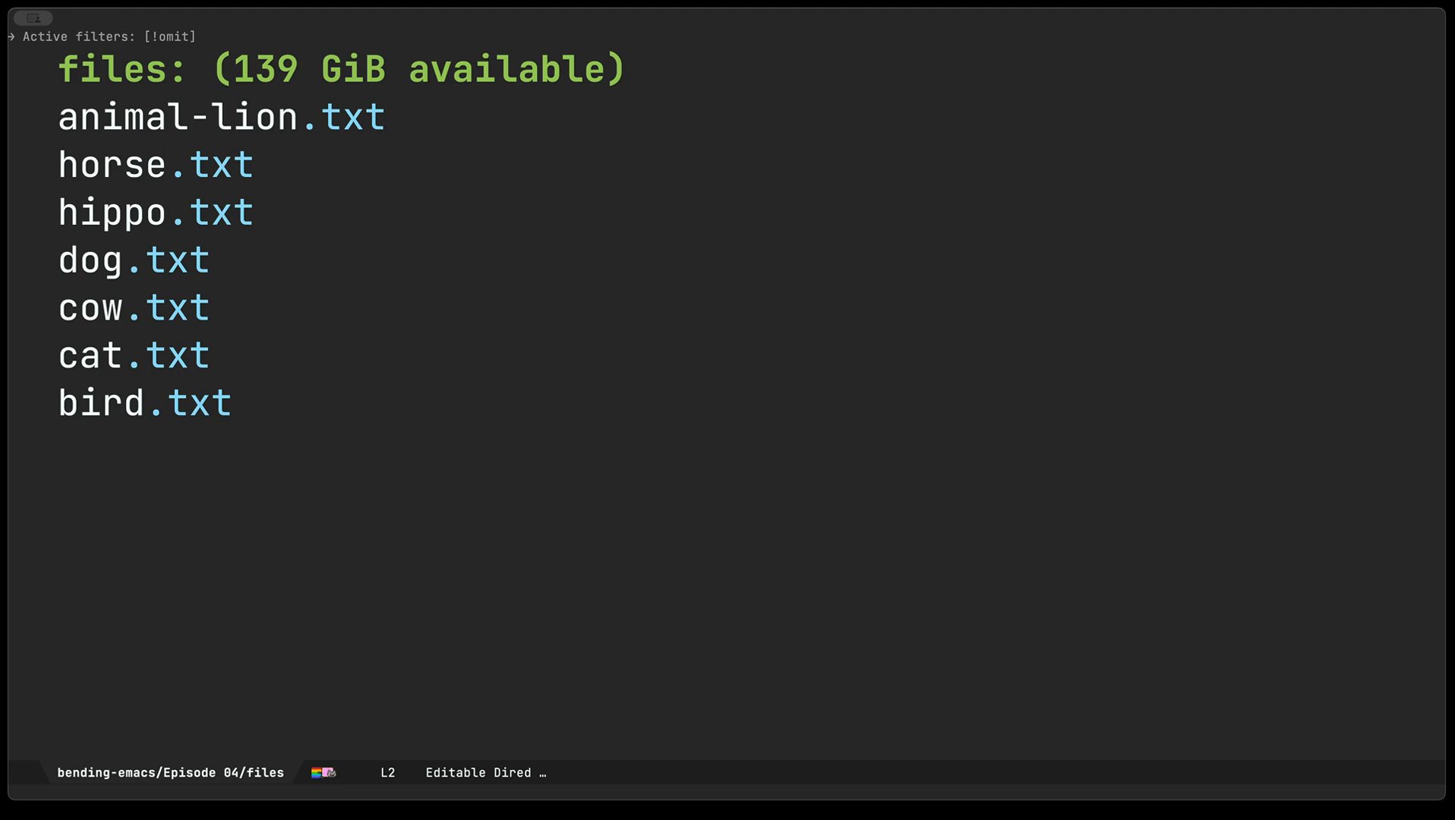
{"action": "key", "text": "F3"}
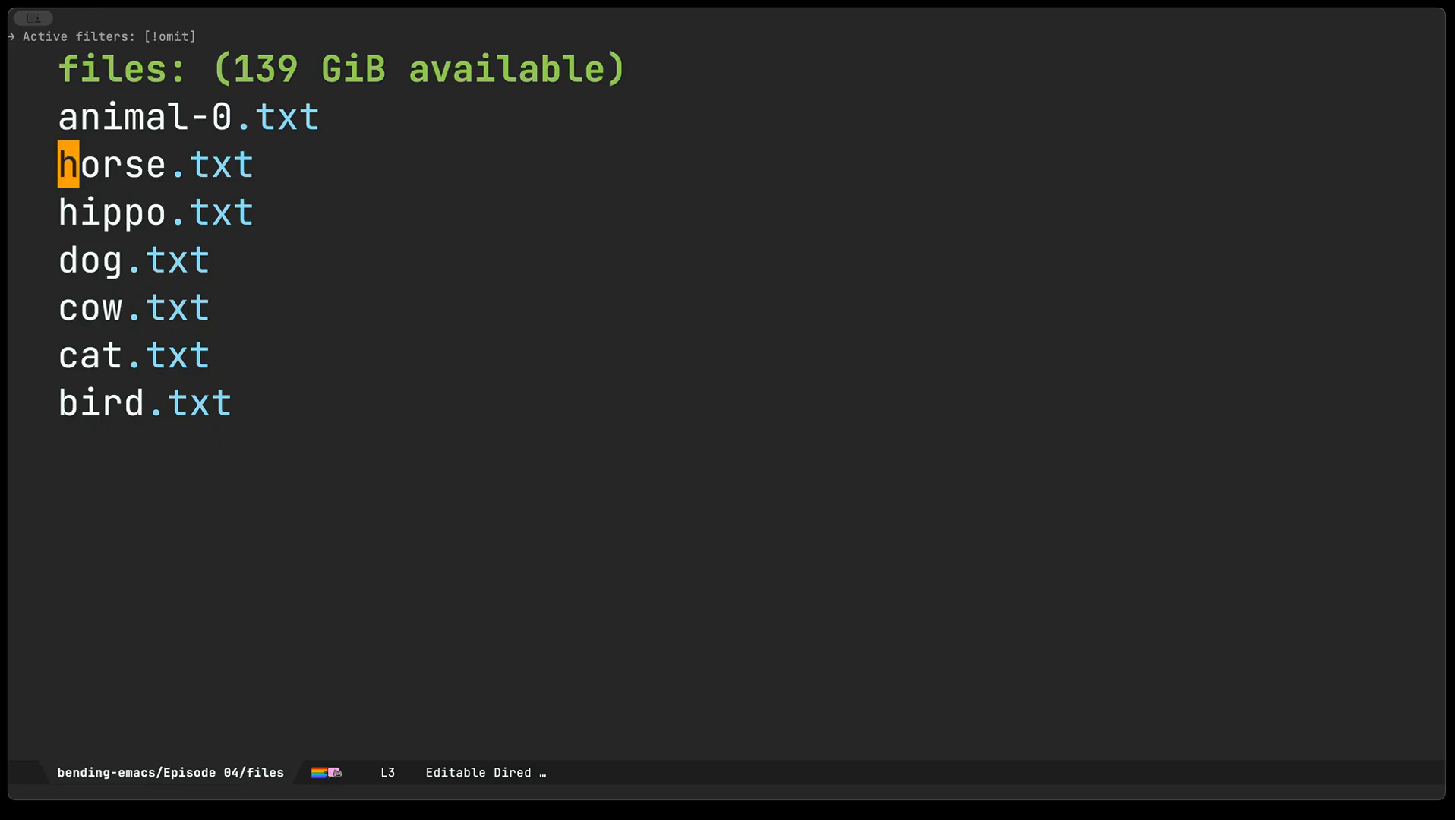
{"action": "key", "text": "ctrl+x"}
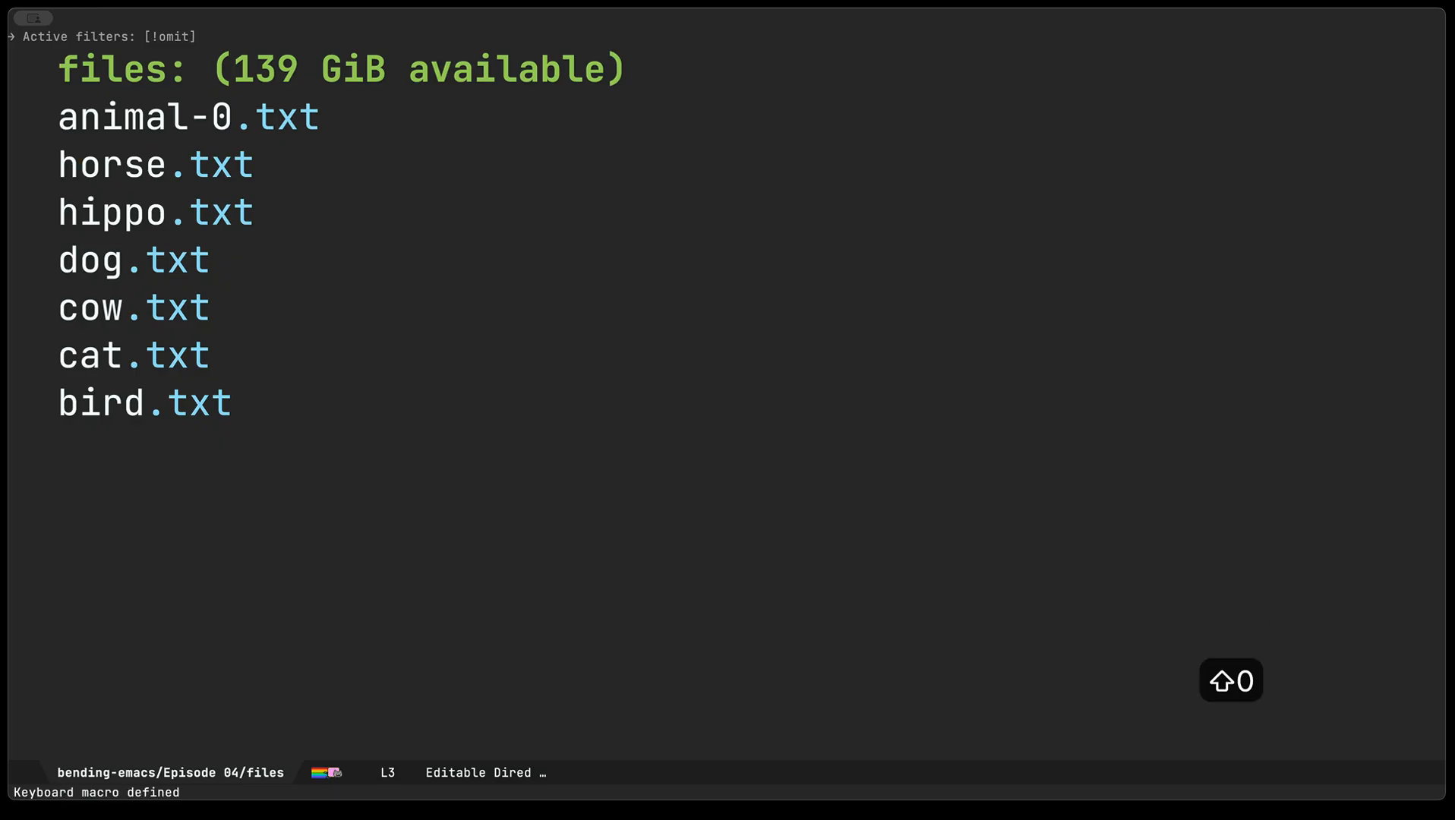
Step: Replay the rename macro on the remaining six lines and commit the animal-0 to animal-6 renames
{"action": "key", "text": "ctrl+x"}
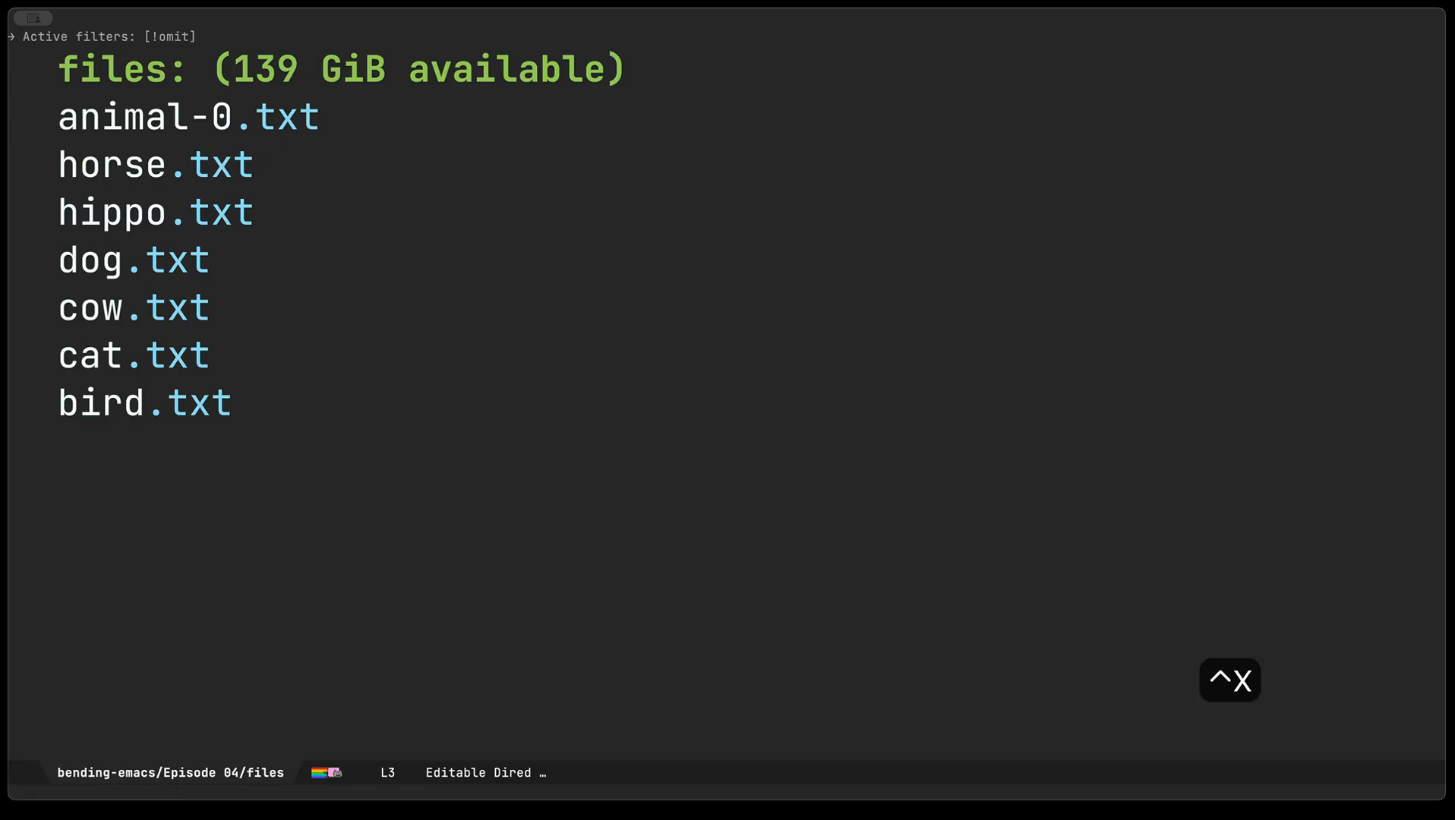
{"action": "key", "text": "e"}
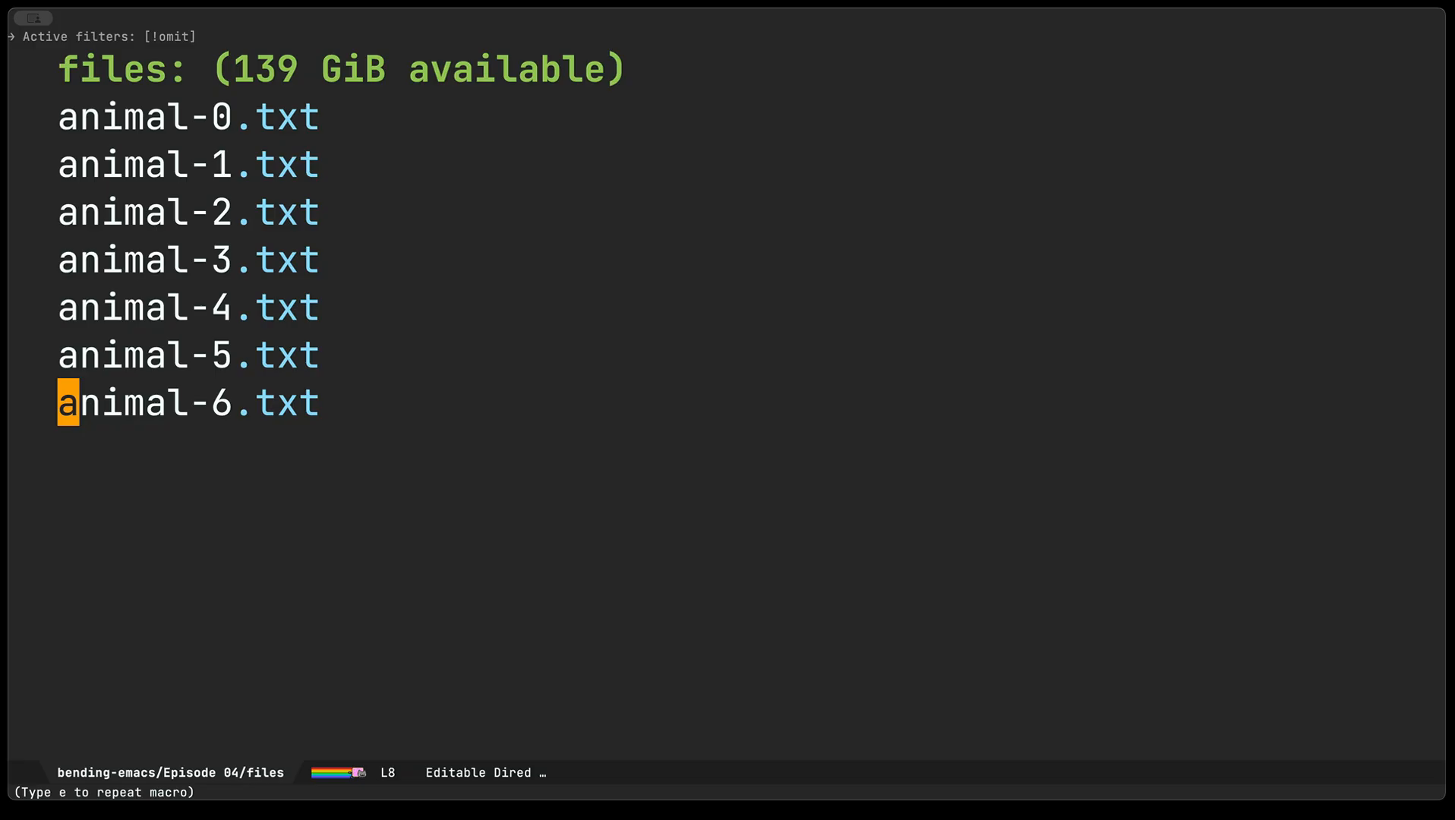
{"action": "key", "text": "ctrl+p"}
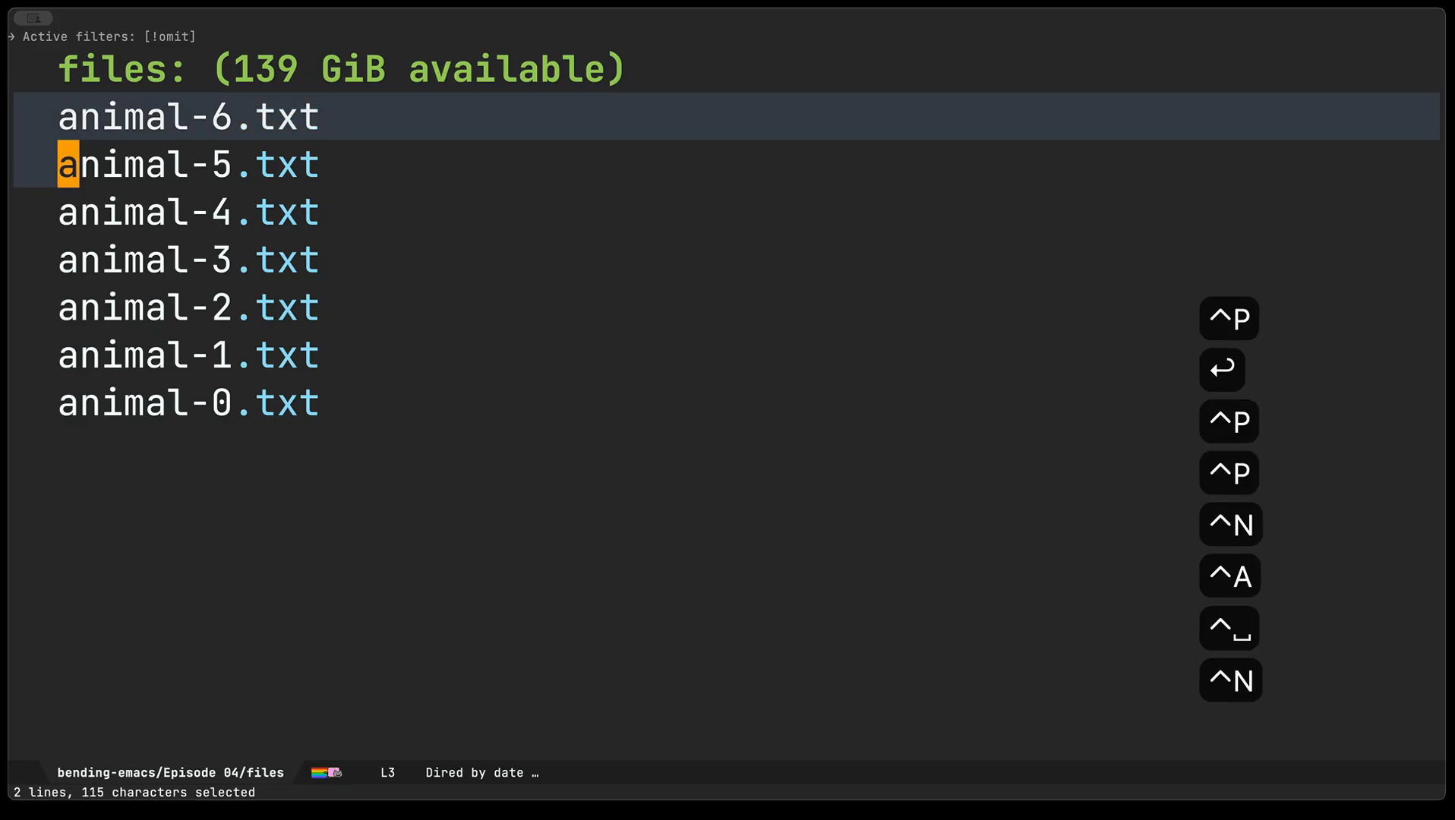
Step: Run dwim-shell-commands-rename-all on all seven marked files with 'animal' as the new name
{"action": "key", "text": "ctrl+n"}
{"action": "type", "text": "dwim shell rename"}
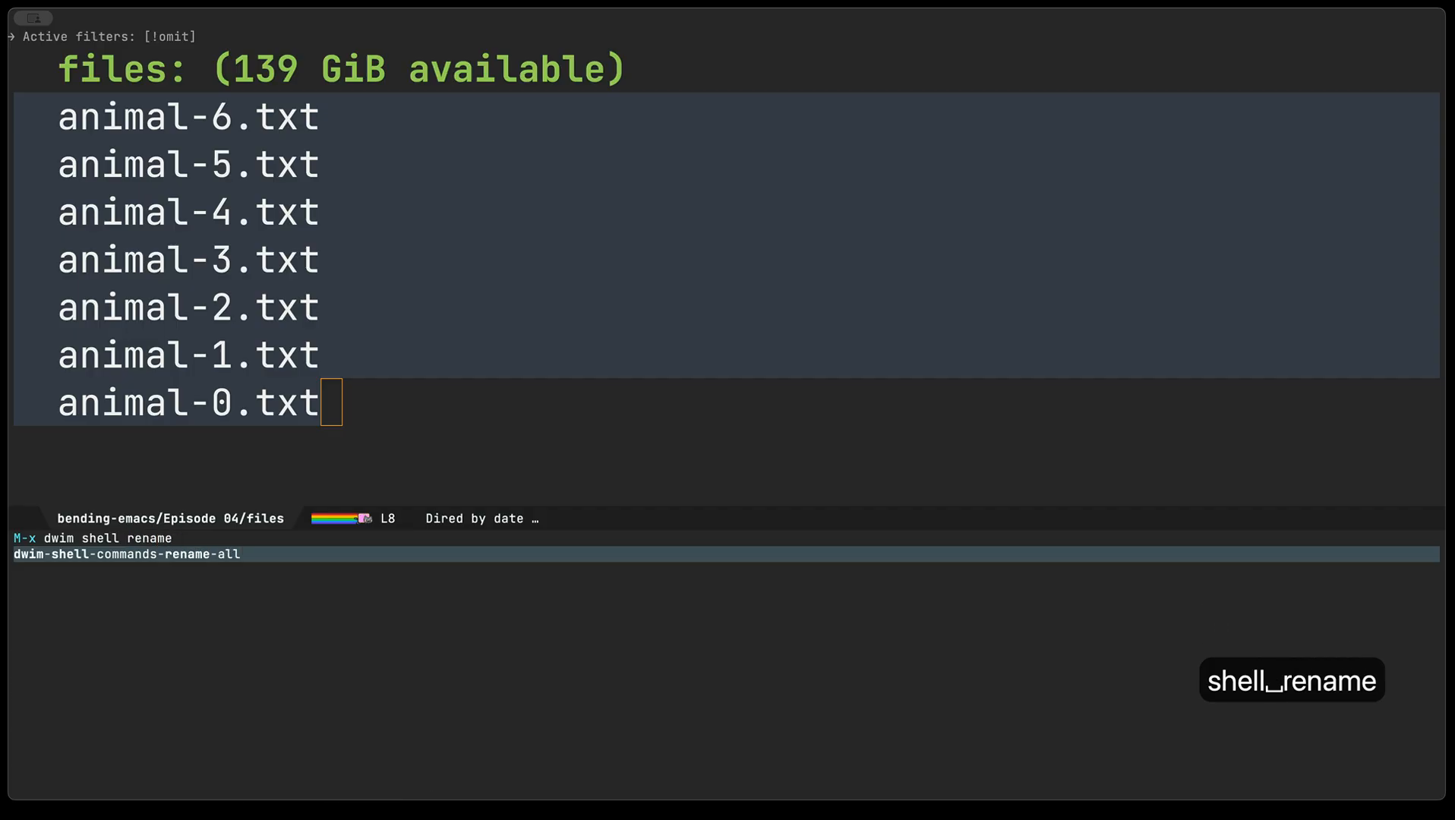
{"action": "key", "text": "Return"}
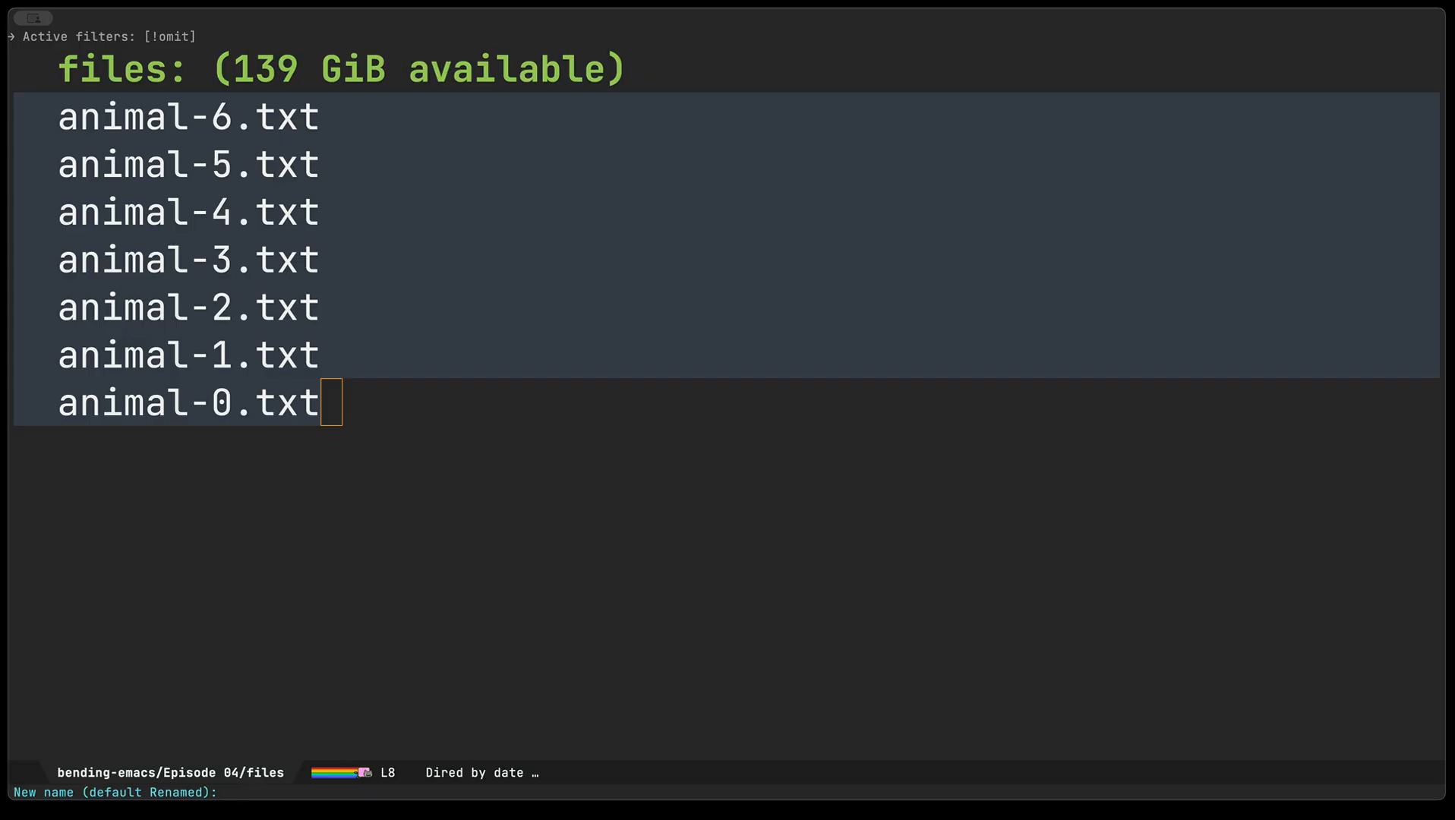
{"action": "type", "text": "anim"}
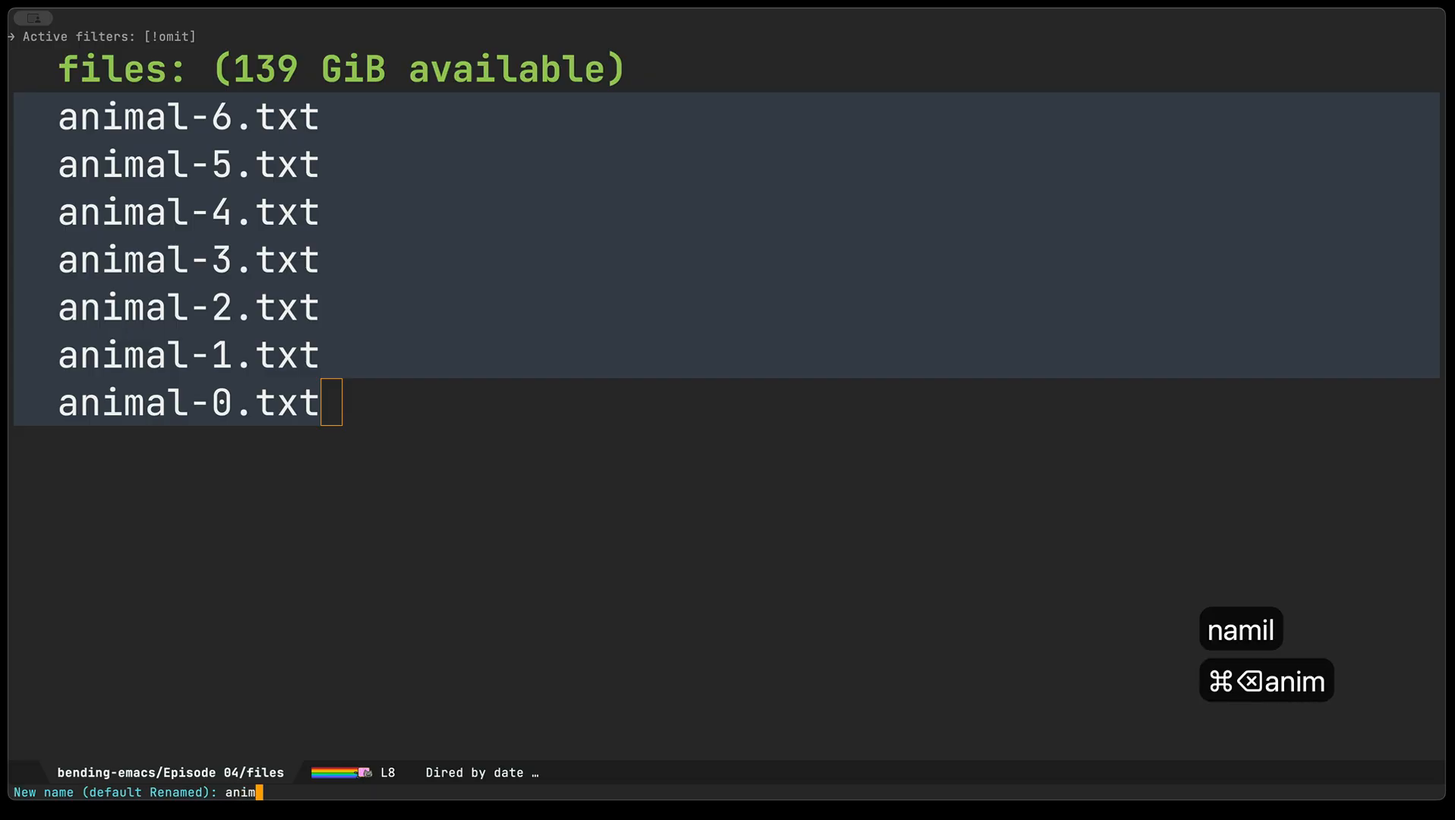
{"action": "type", "text": "al"}
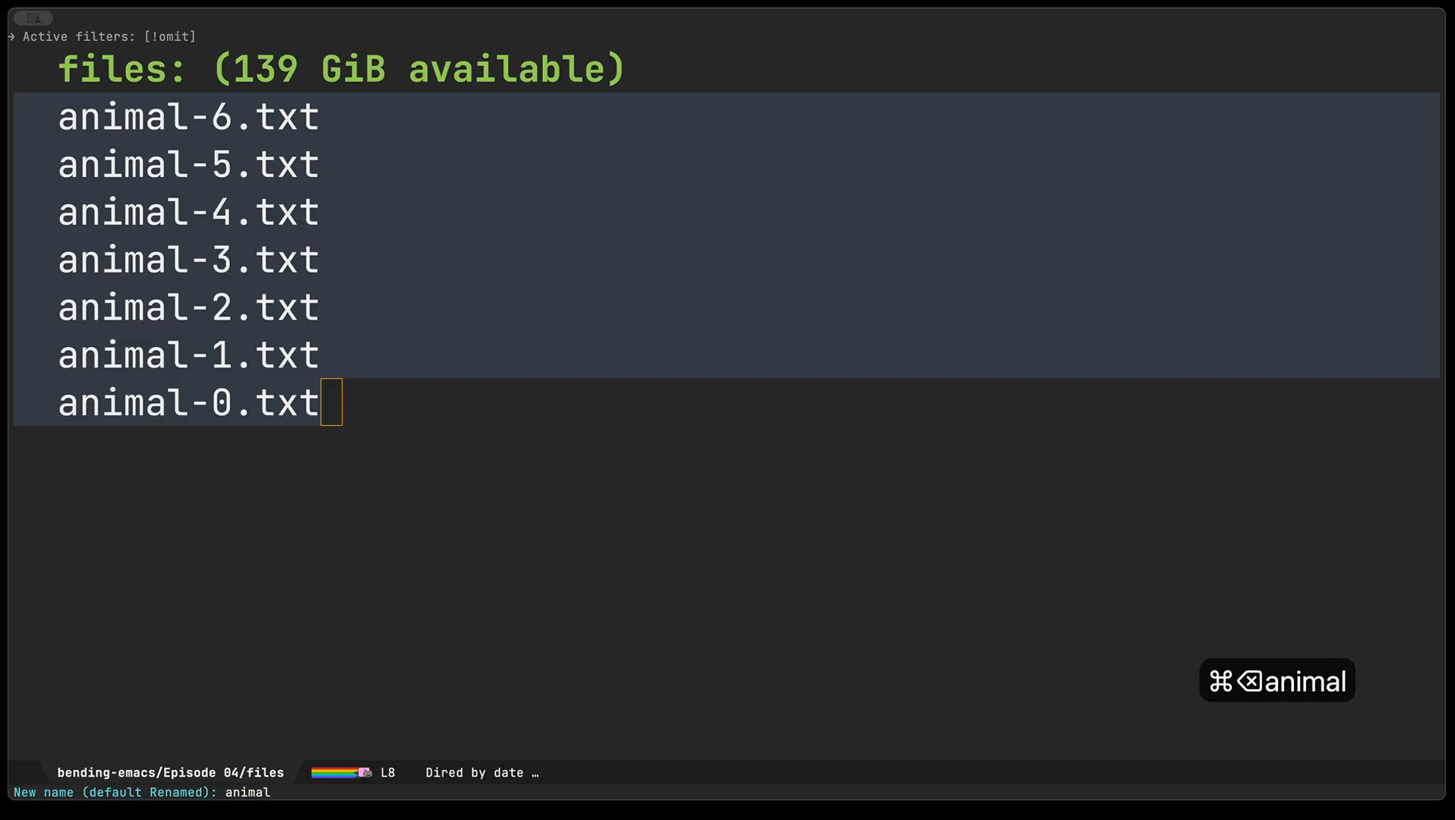
{"action": "key", "text": "Return"}
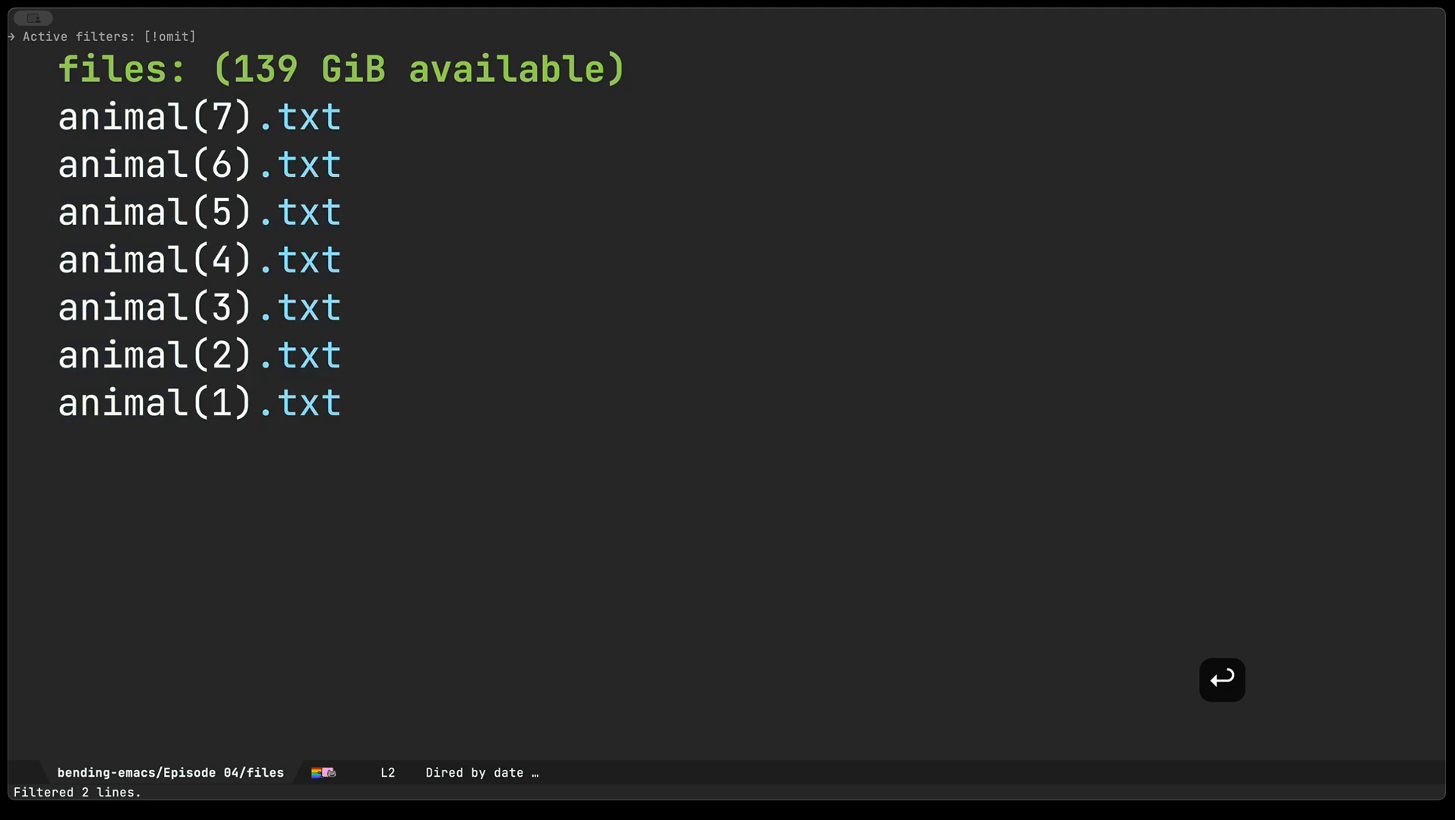